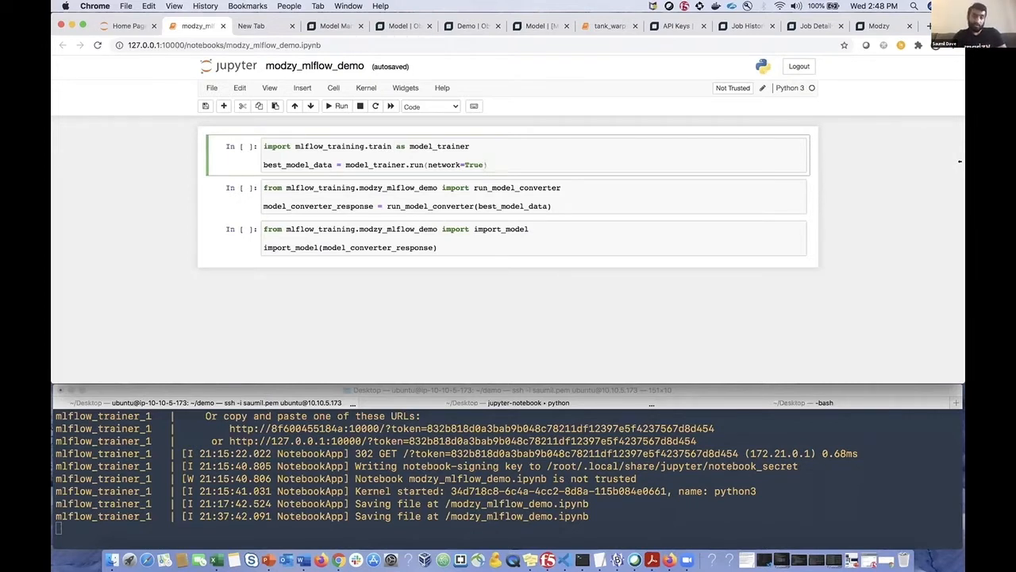
# Run the model_trainer.run cell to launch MLflow UI and begin training.
pyautogui.click(508, 390)
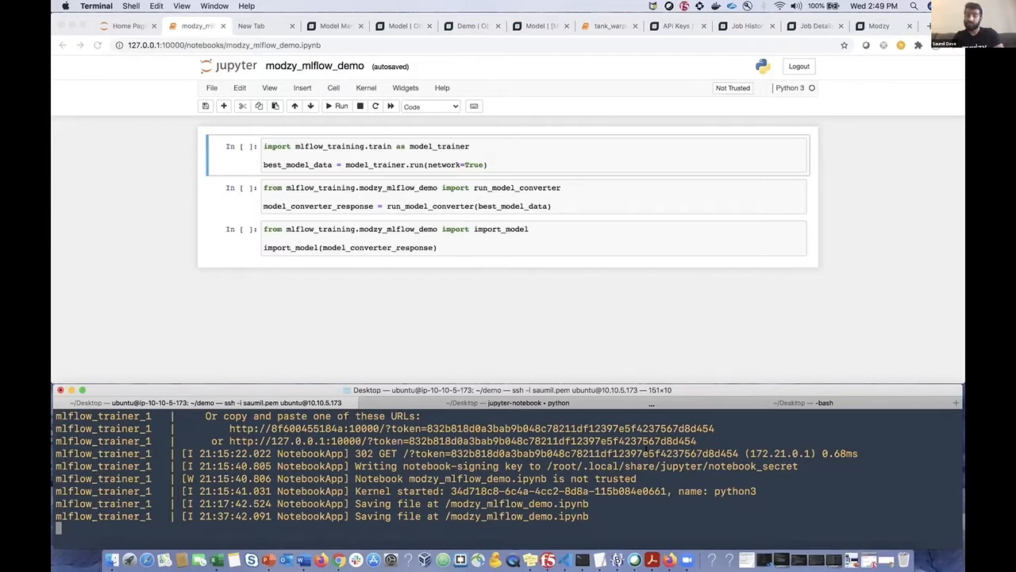
pyautogui.click(341, 105)
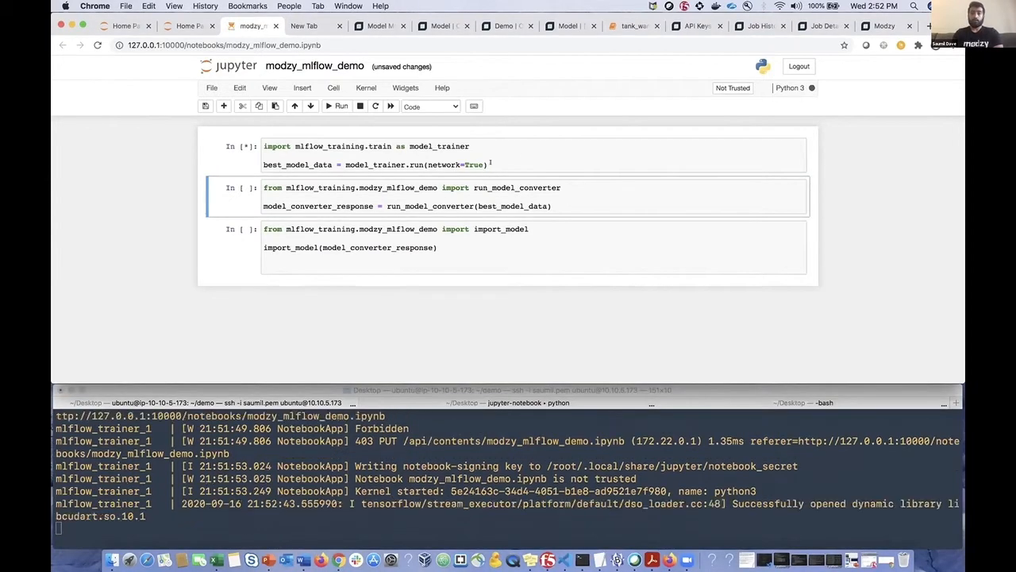
pyautogui.click(341, 106)
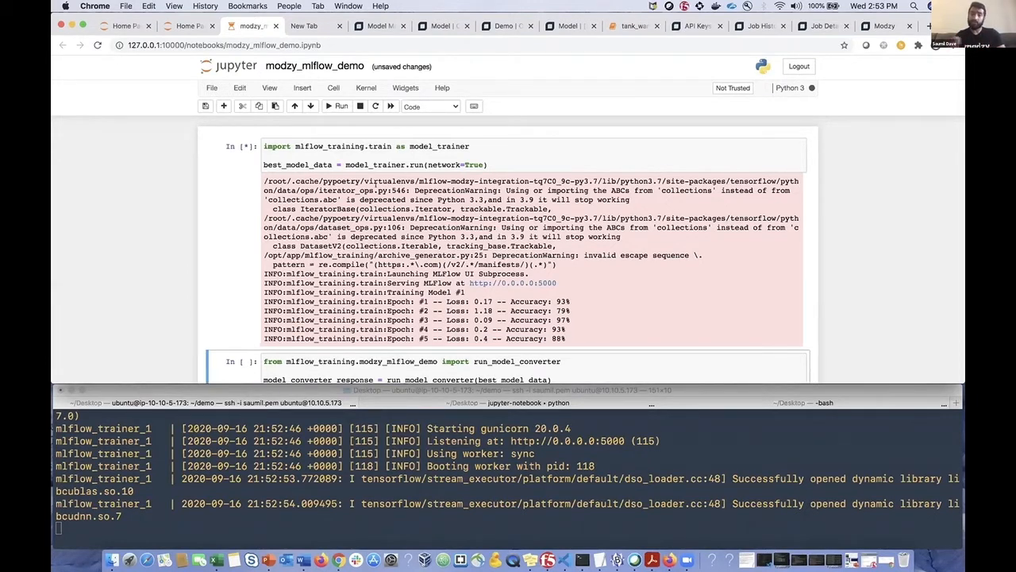
# Browse the MLflow Default experiment's two runs with their hidden, lr and top1_acc values.
pyautogui.click(309, 25)
pyautogui.write('localhost:5000/#/')
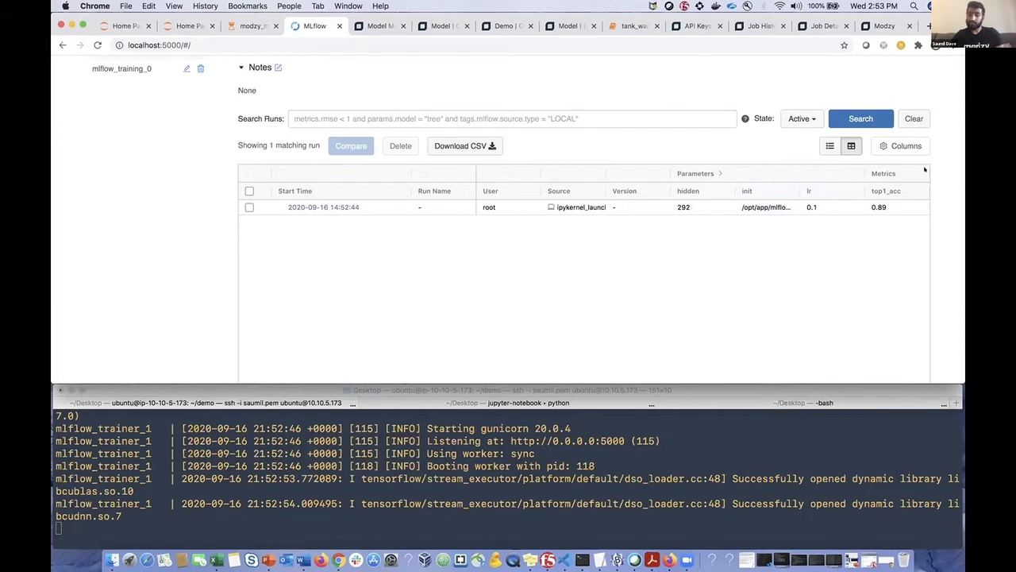
pyautogui.moveTo(940, 179)
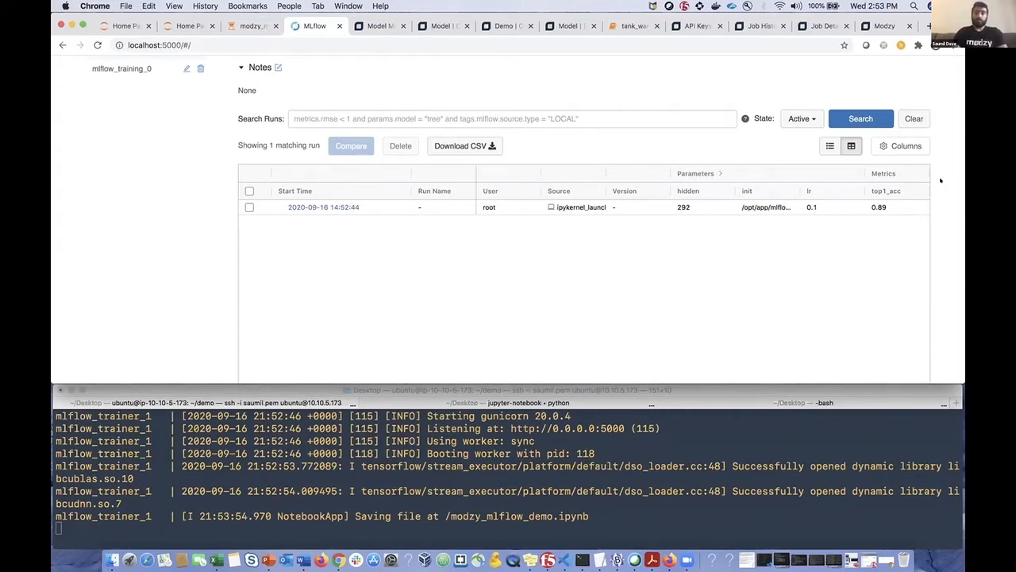
pyautogui.scroll(3)
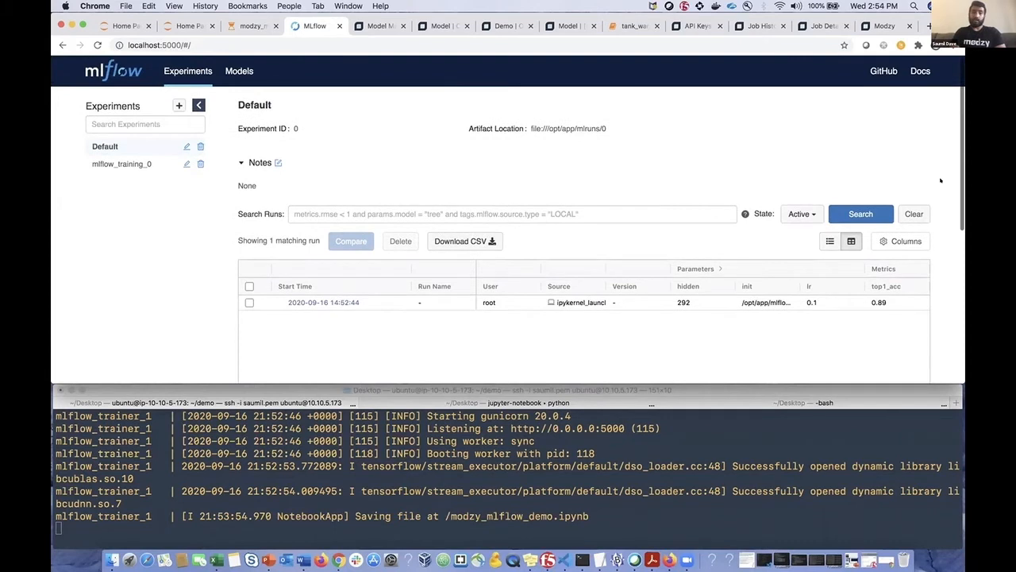
pyautogui.moveTo(734, 159)
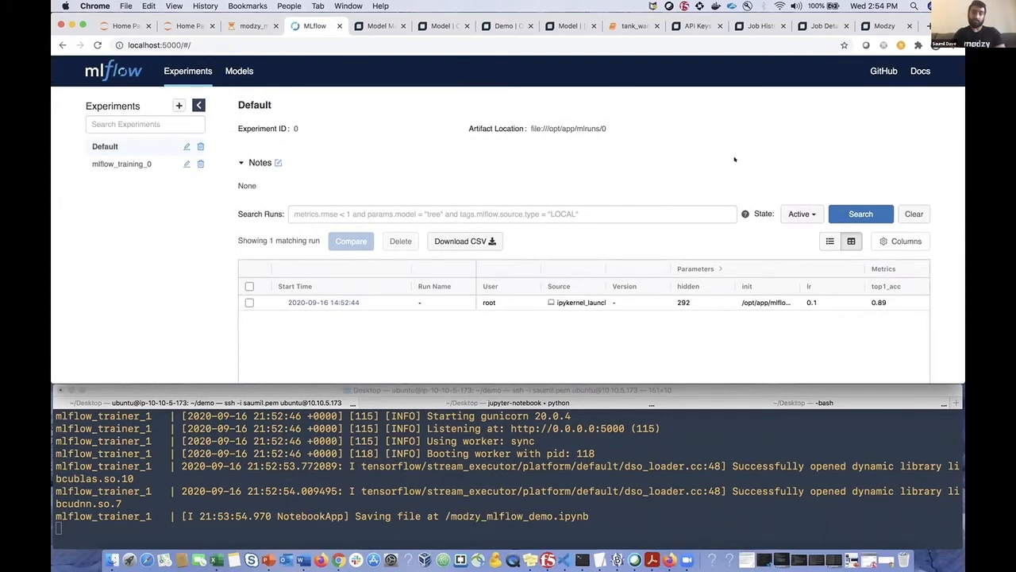
pyautogui.moveTo(289, 135)
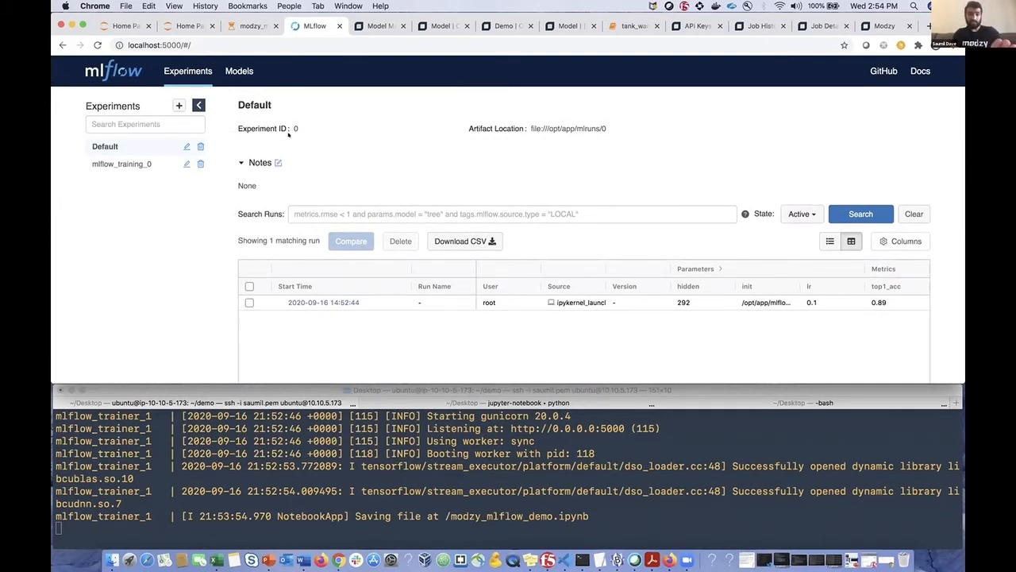
pyautogui.moveTo(357, 179)
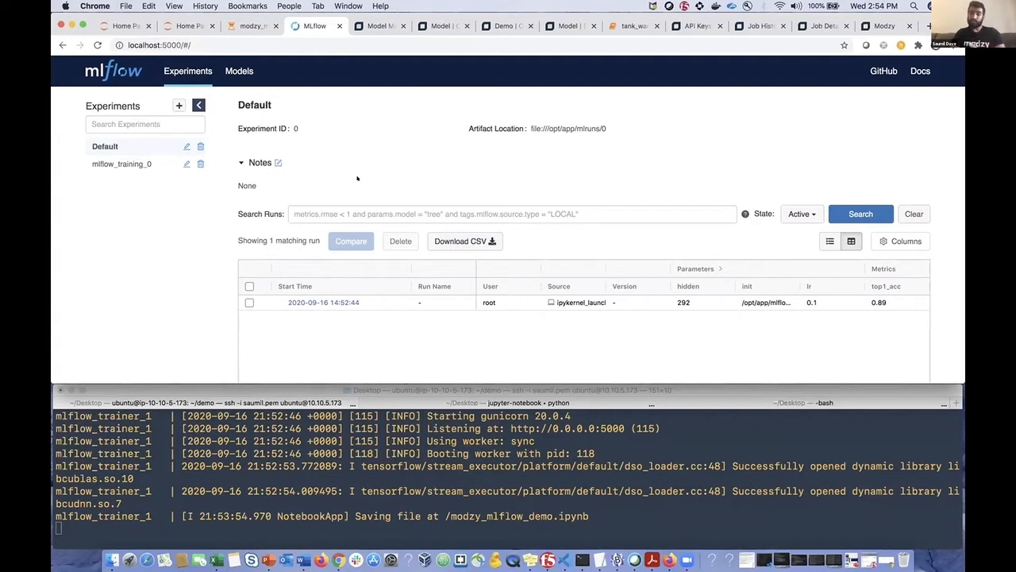
pyautogui.moveTo(389, 170)
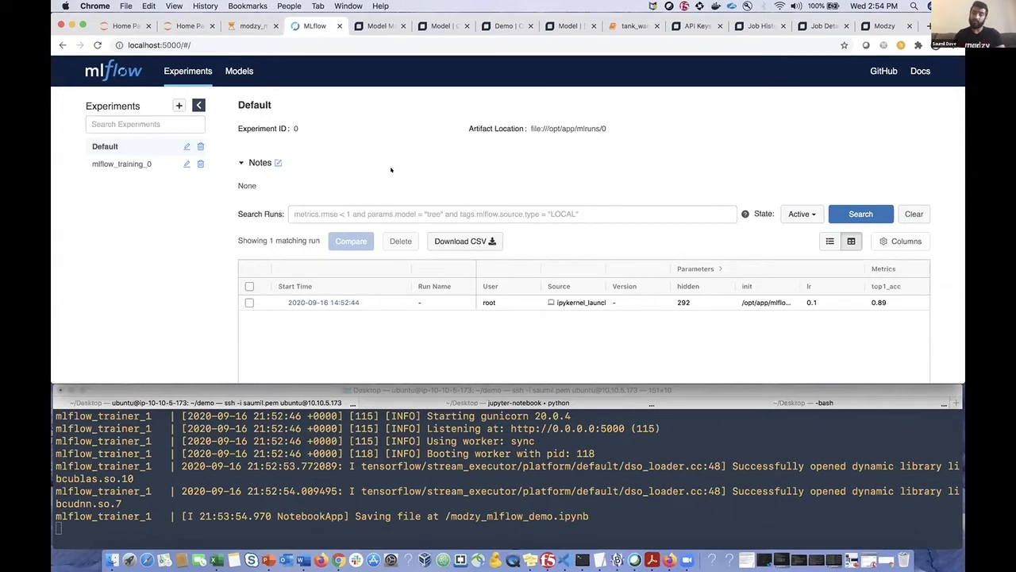
pyautogui.scroll(-3)
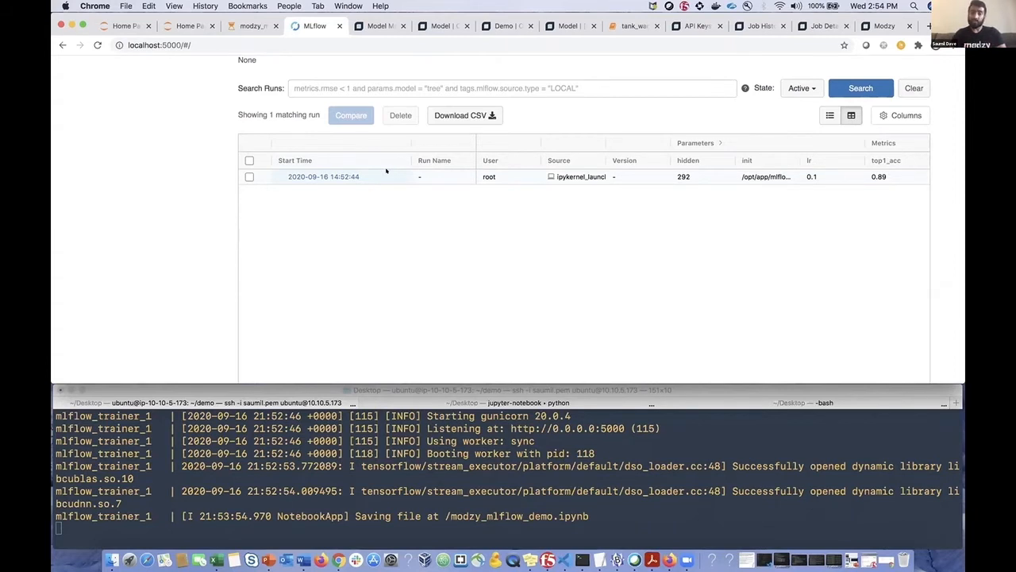
pyautogui.moveTo(404, 194)
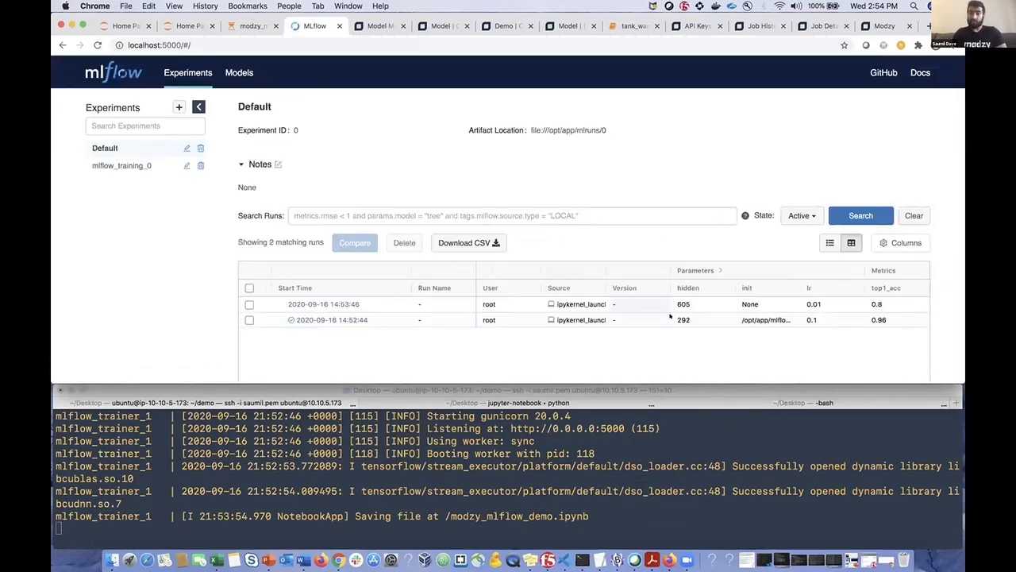
pyautogui.scroll(-3)
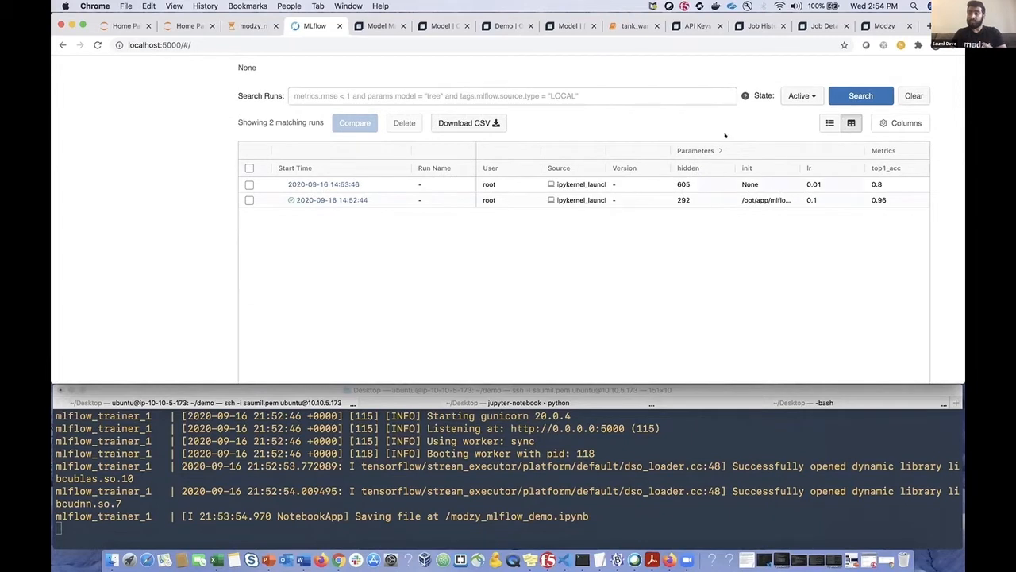
pyautogui.moveTo(622, 185)
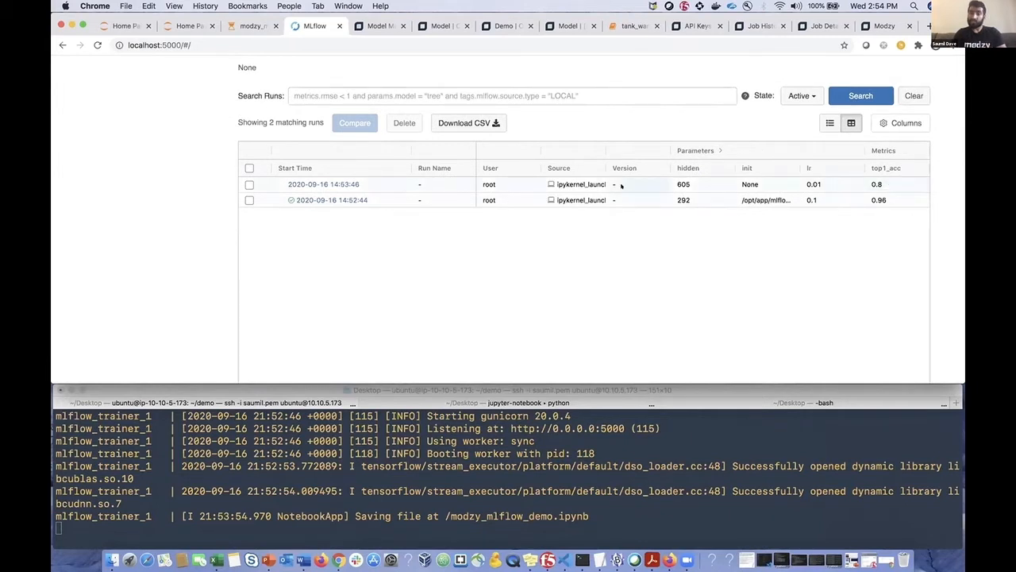
# Inspect the 14:53:46 run's parameters and metrics, then reopen the Default experiment.
pyautogui.click(323, 184)
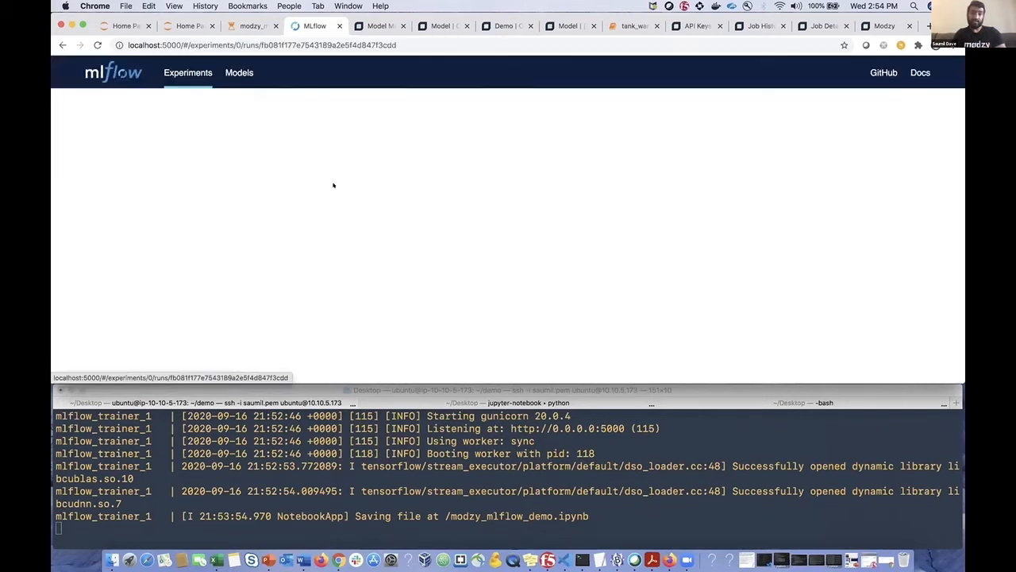
pyautogui.scroll(-3)
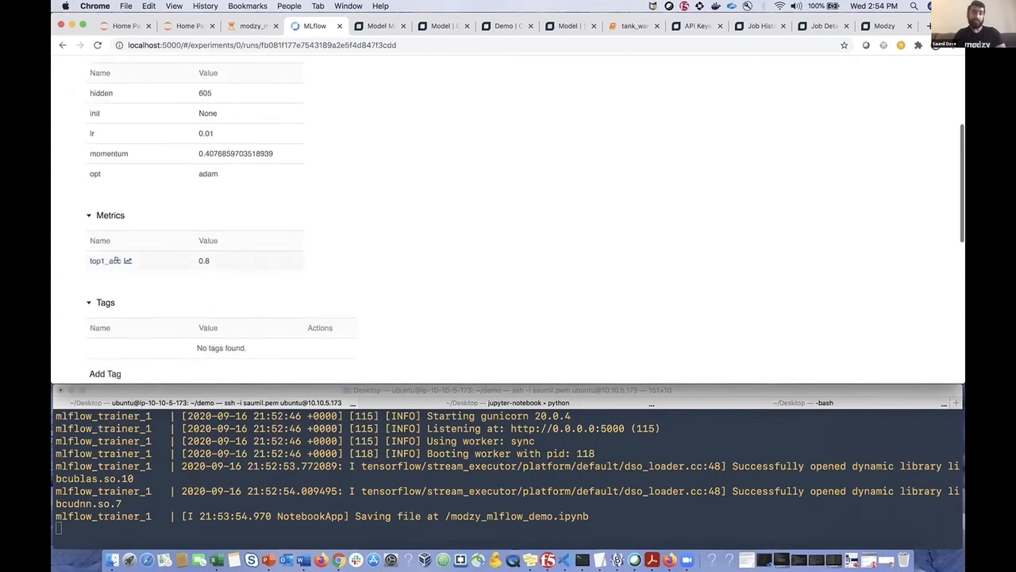
pyautogui.click(110, 261)
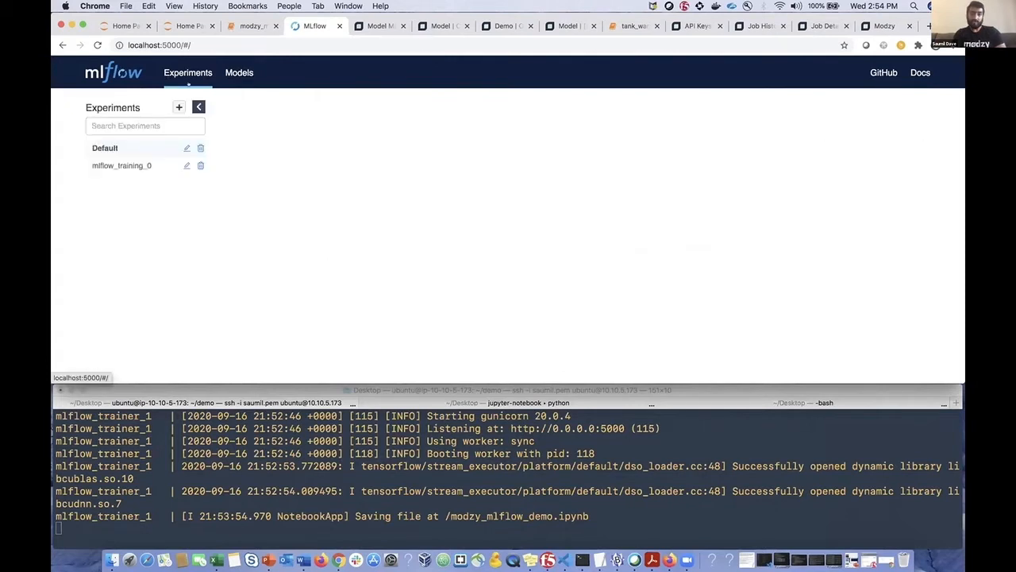
pyautogui.click(105, 148)
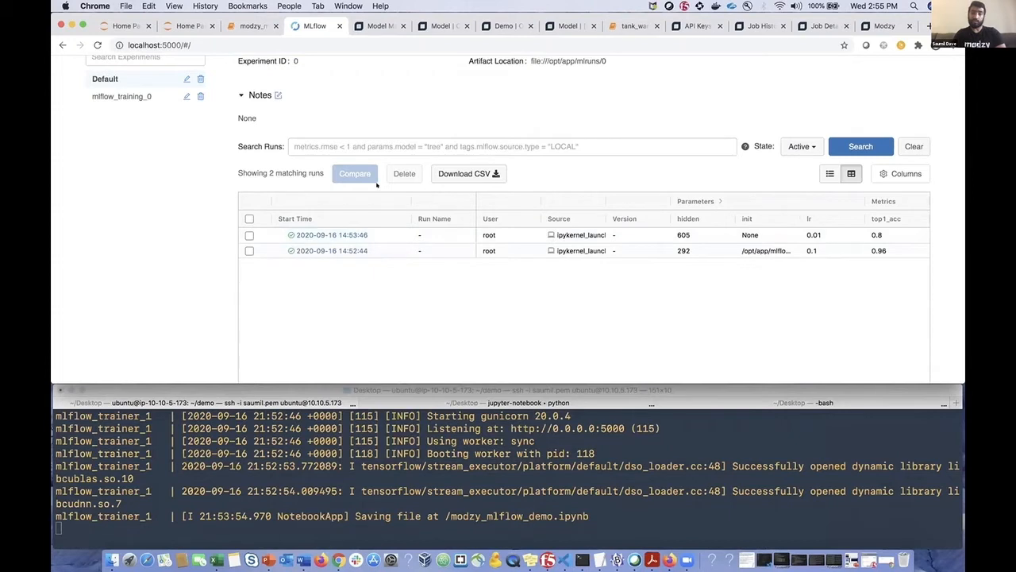
pyautogui.moveTo(349, 81)
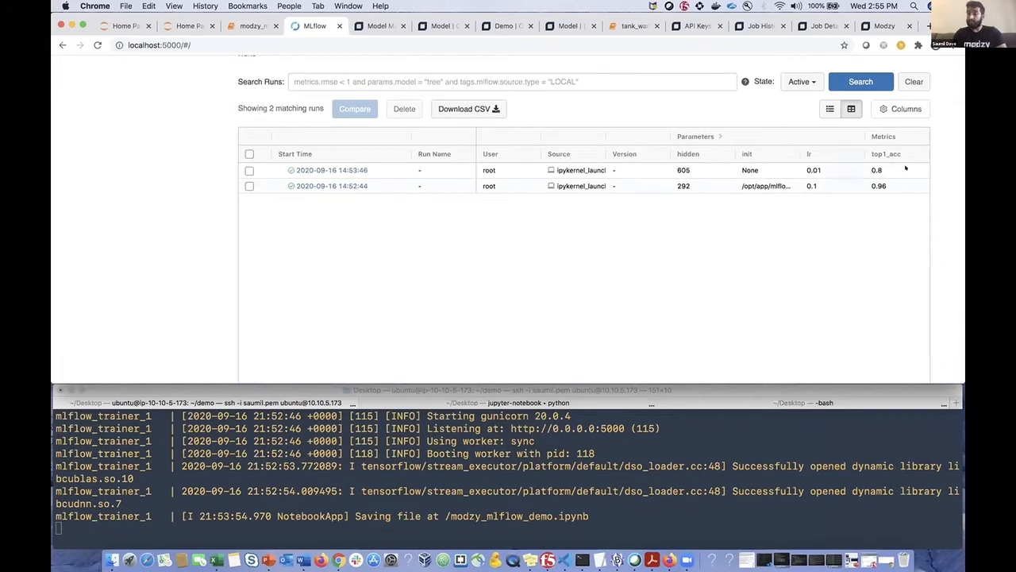
pyautogui.moveTo(898, 203)
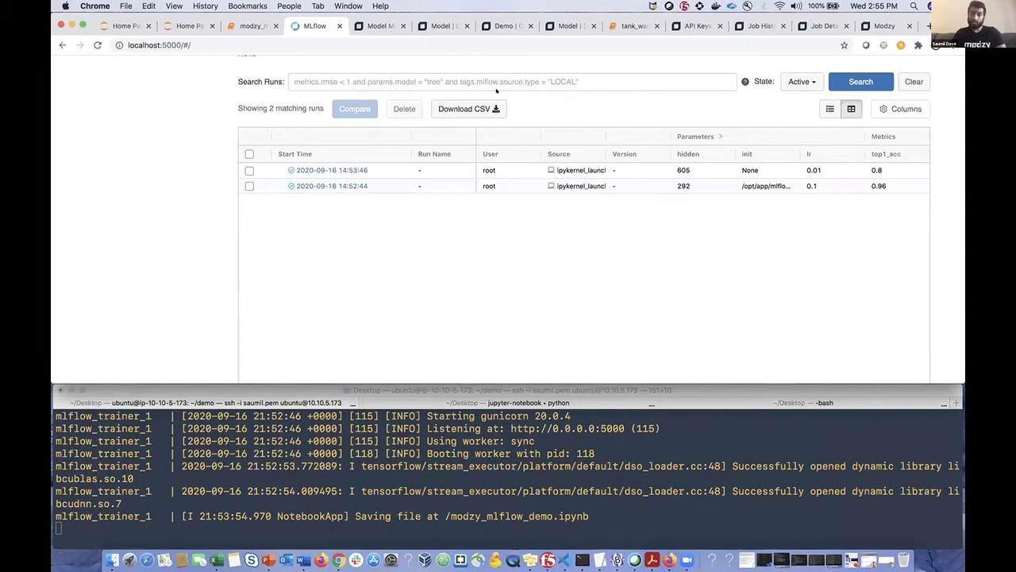
# Scroll the training output in the notebook and run the run_model_converter cell.
pyautogui.click(253, 25)
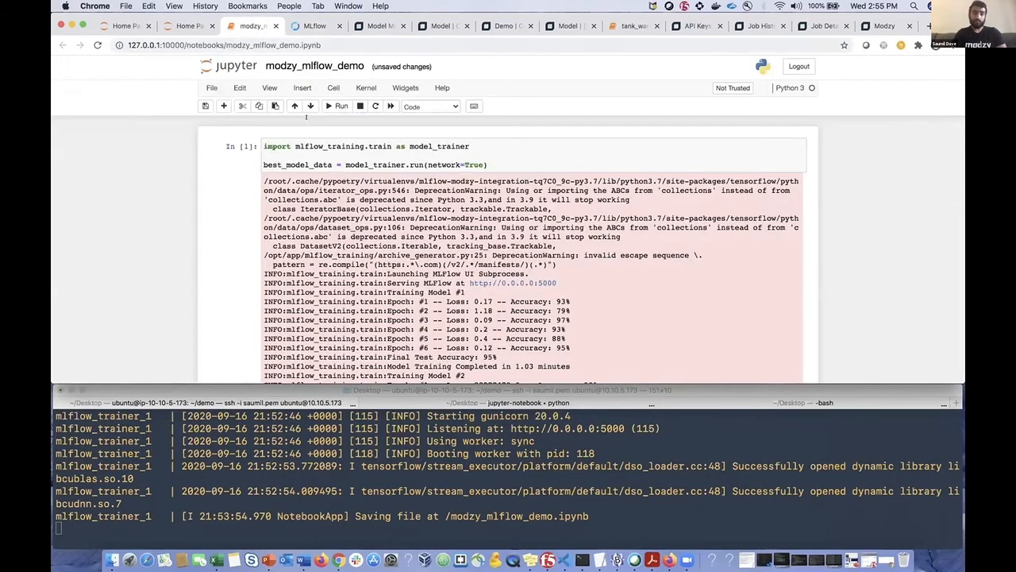
pyautogui.scroll(-3)
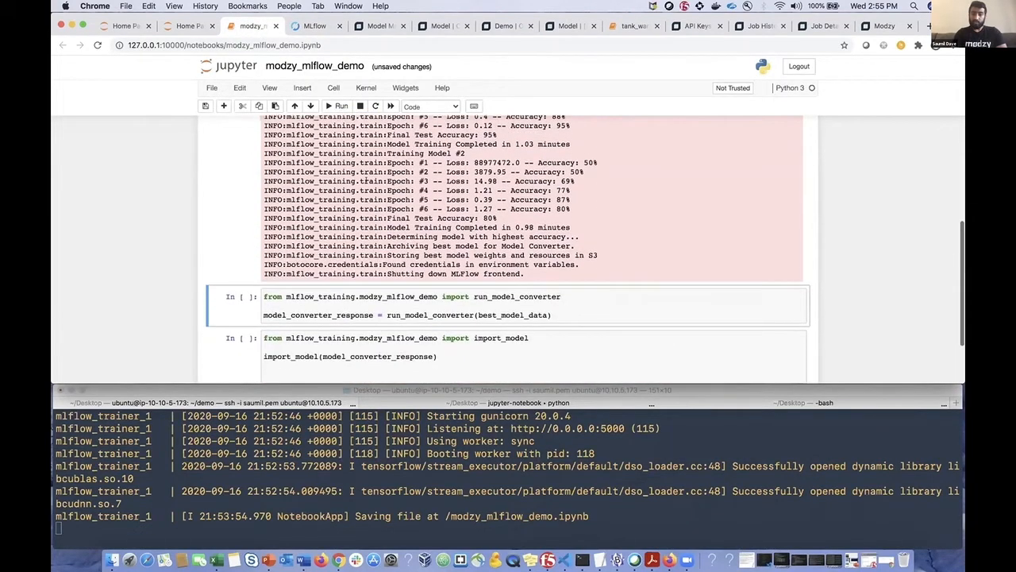
pyautogui.scroll(-3)
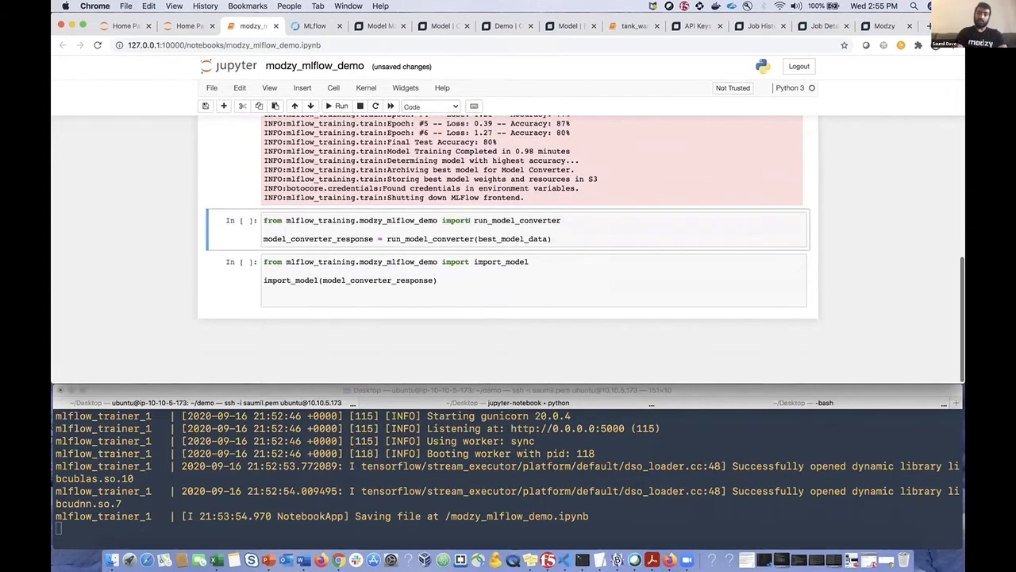
pyautogui.click(553, 238)
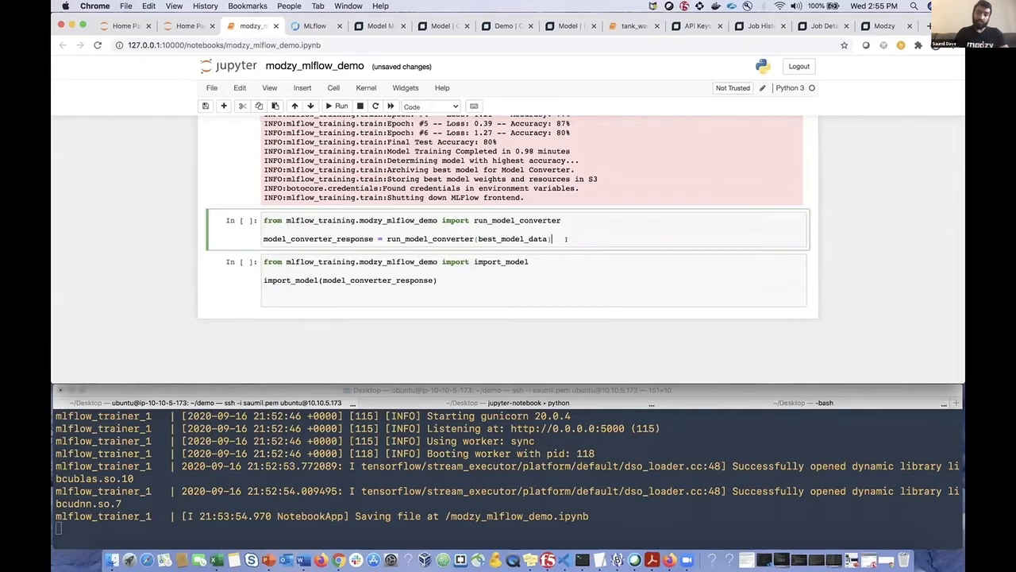
pyautogui.click(340, 105)
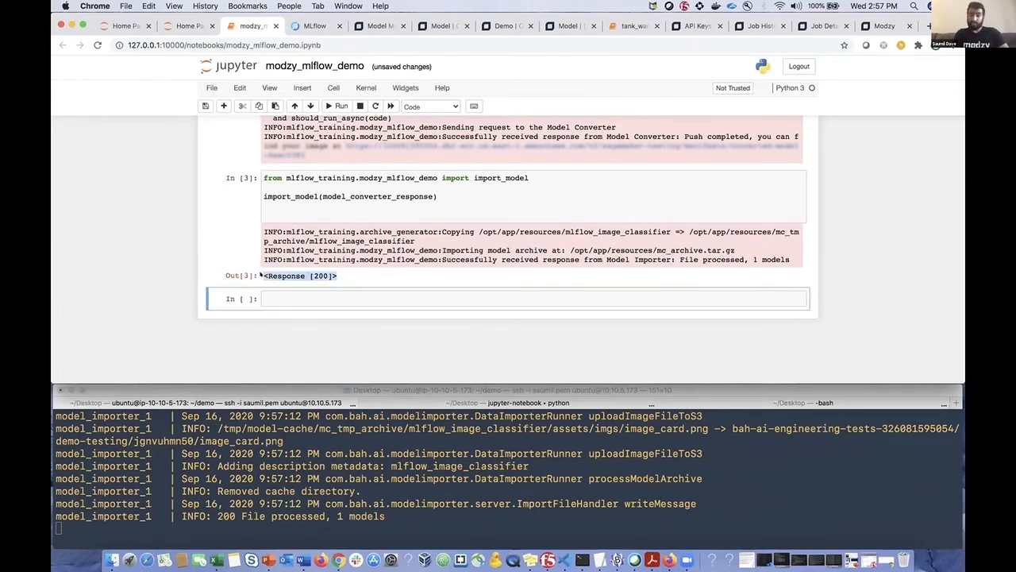
# Run the import_model cell for Response 200, then switch to the MLflow tab.
pyautogui.click(443, 274)
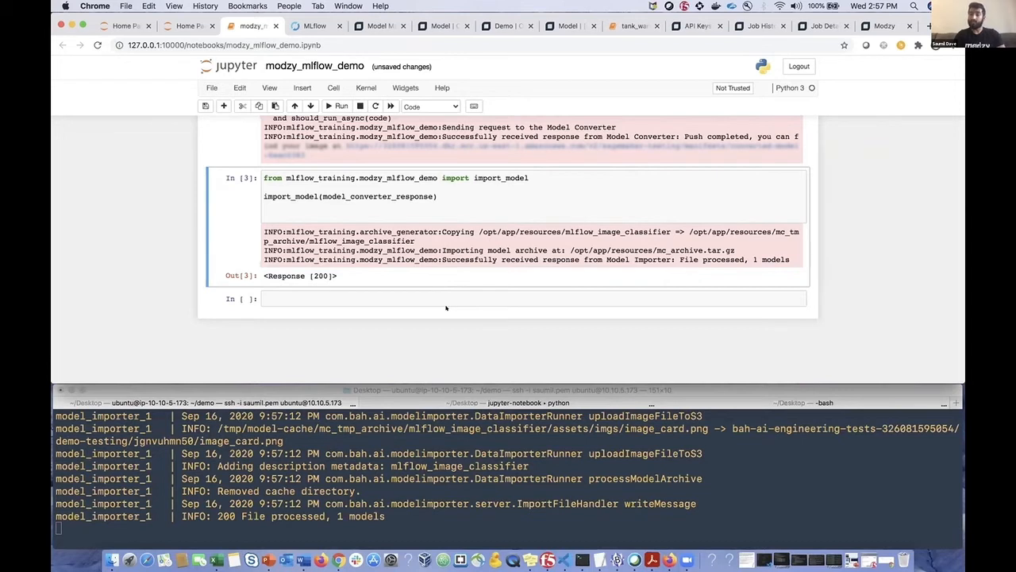
pyautogui.click(309, 26)
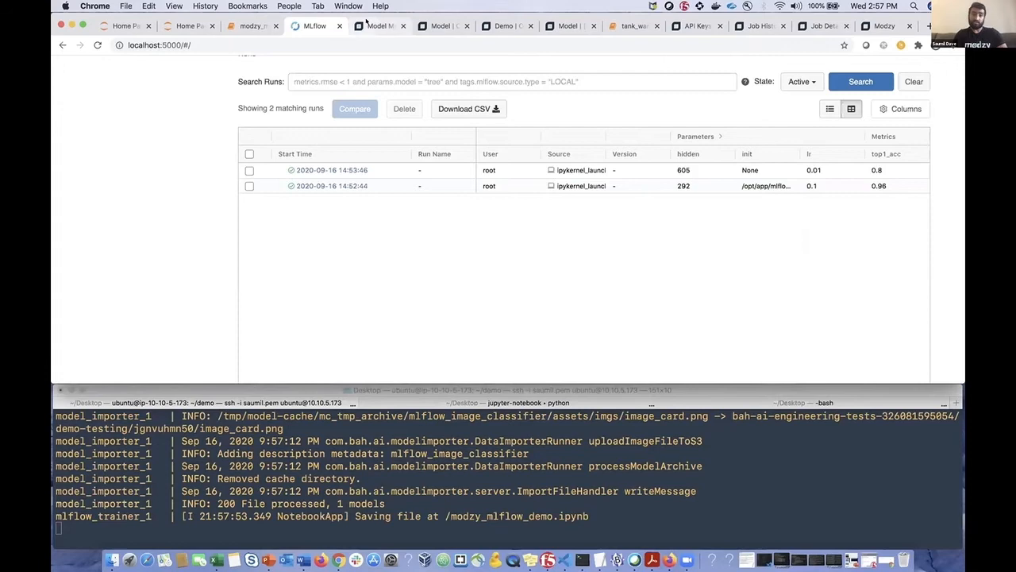
# Scroll through the 90 models in Modzy's All Models marketplace list.
pyautogui.click(380, 25)
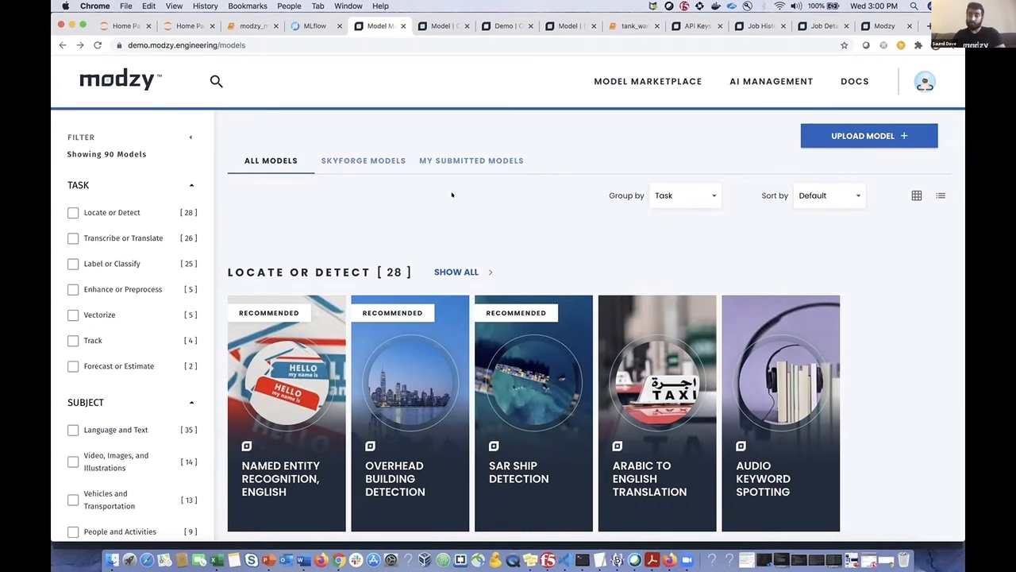
pyautogui.scroll(-3)
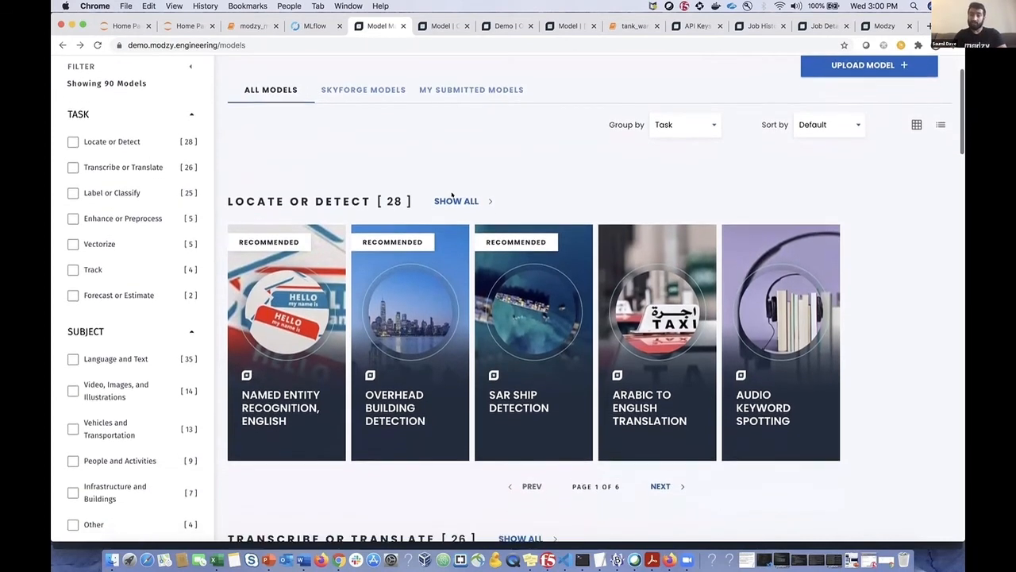
pyautogui.scroll(-3)
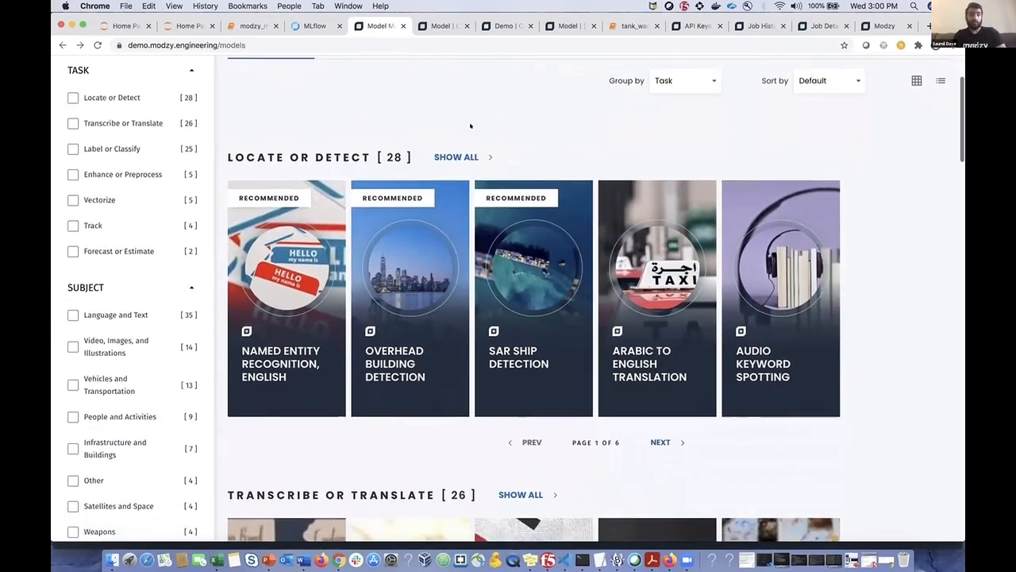
pyautogui.scroll(-3)
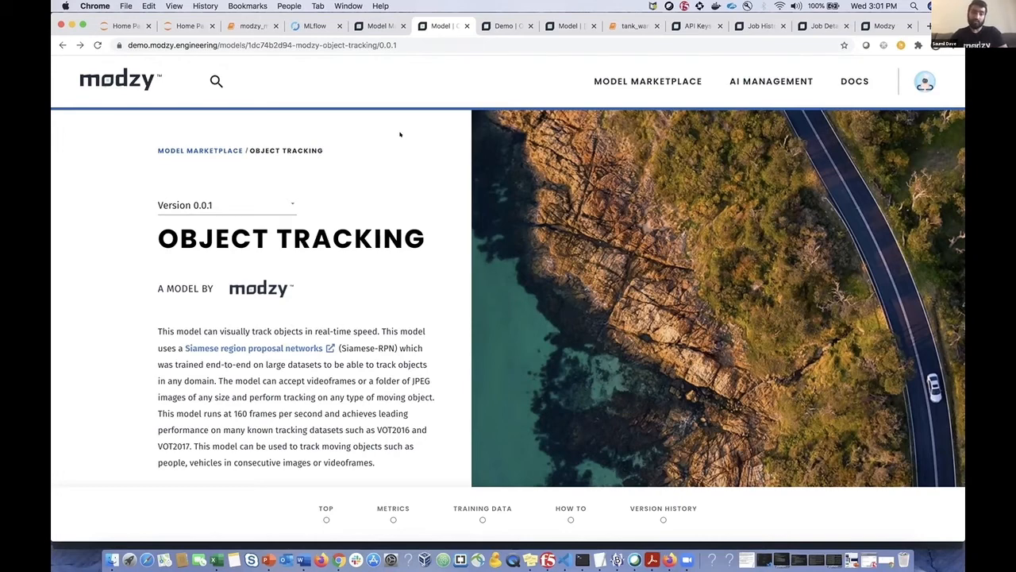
# Scroll the Object Tracking description down to its Recommended badge.
pyautogui.scroll(-3)
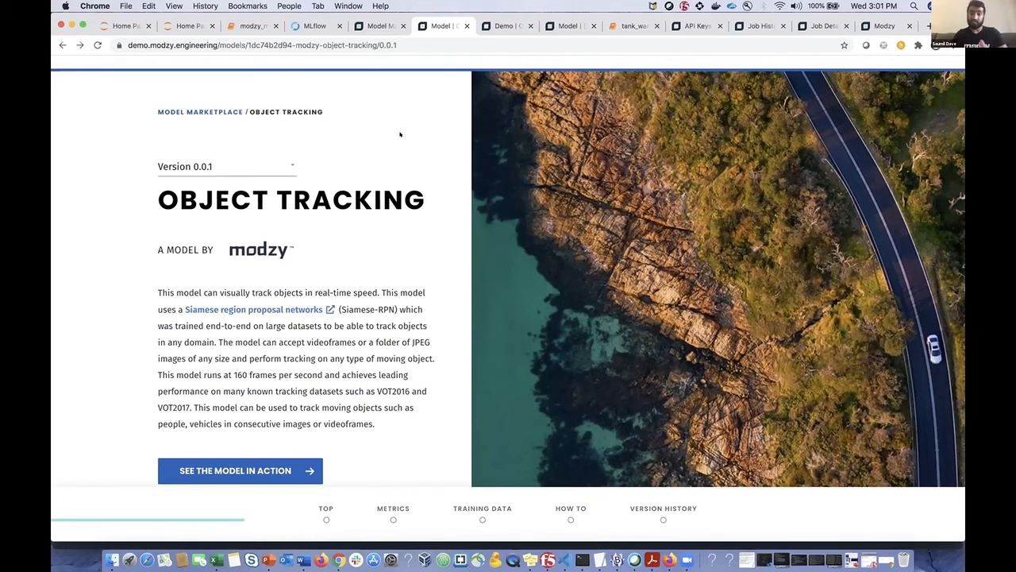
pyautogui.moveTo(384, 249)
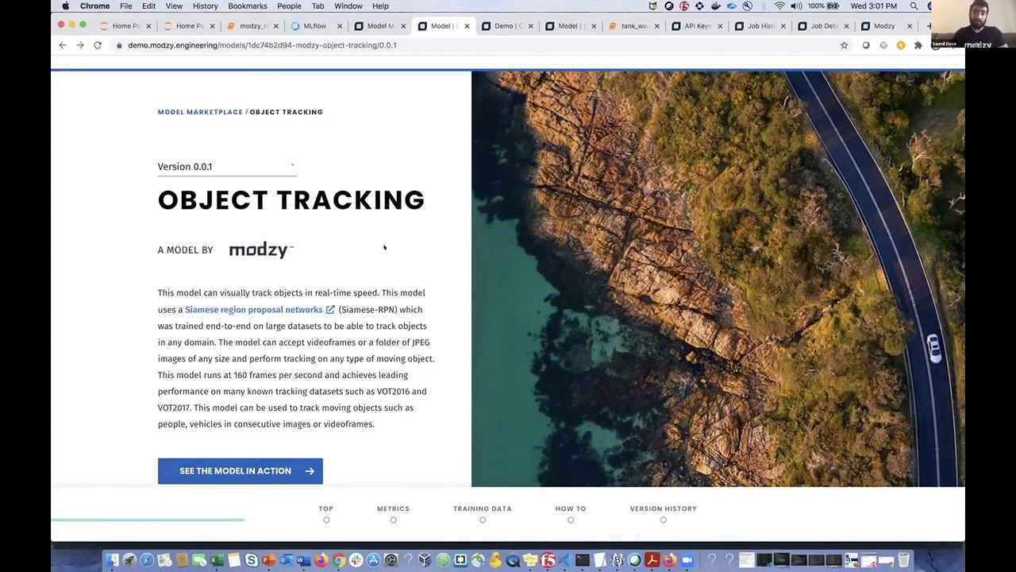
pyautogui.scroll(-3)
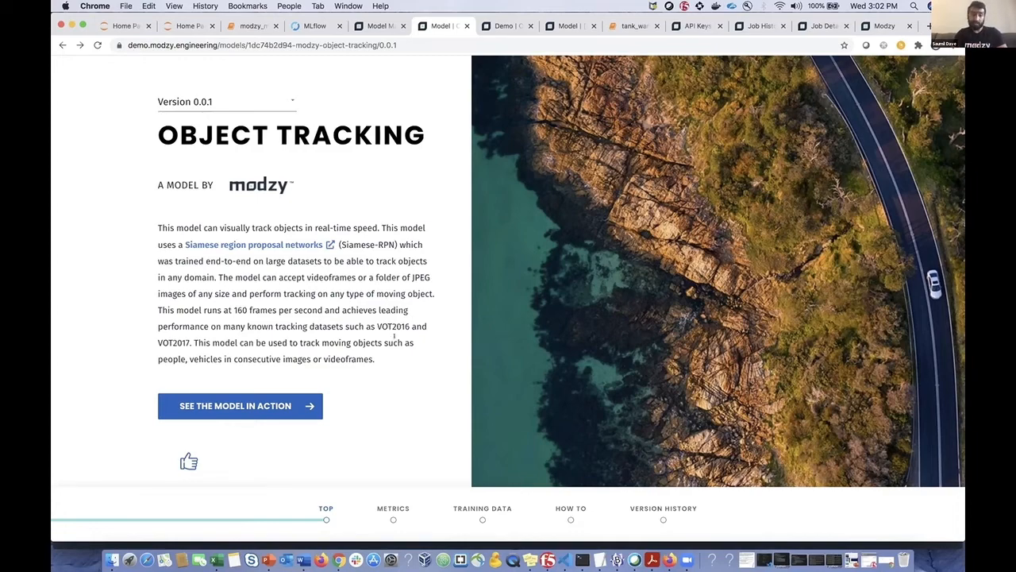
pyautogui.scroll(-3)
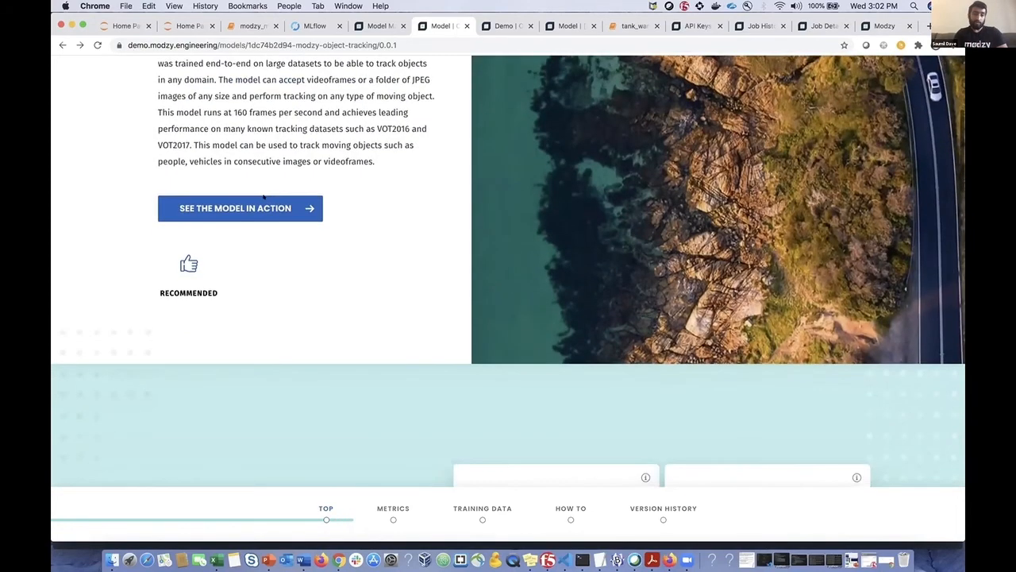
# Scroll through the Performance Metrics cards and Technical Details of Object Tracking.
pyautogui.scroll(-3)
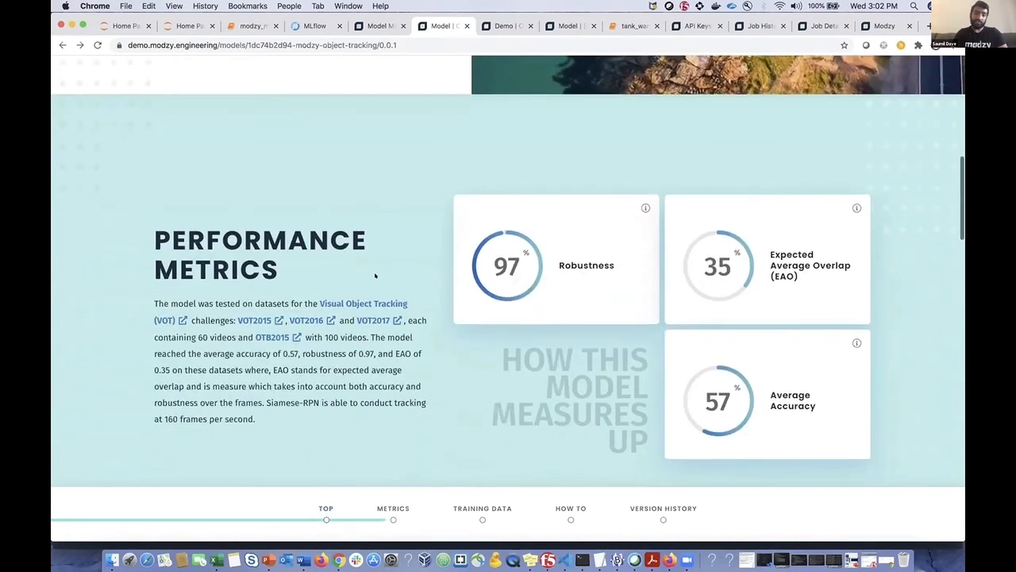
pyautogui.scroll(-3)
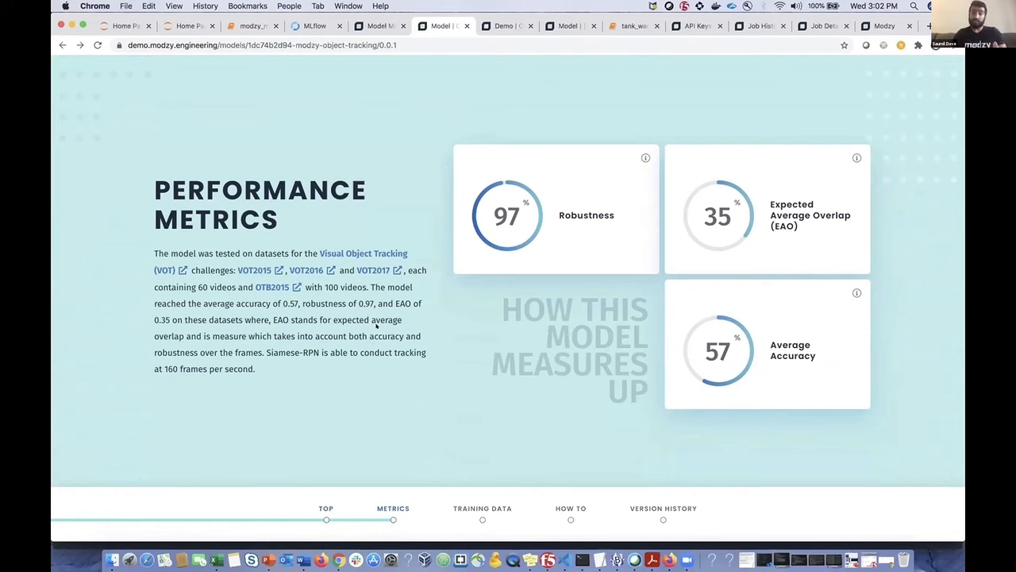
pyautogui.moveTo(553, 187)
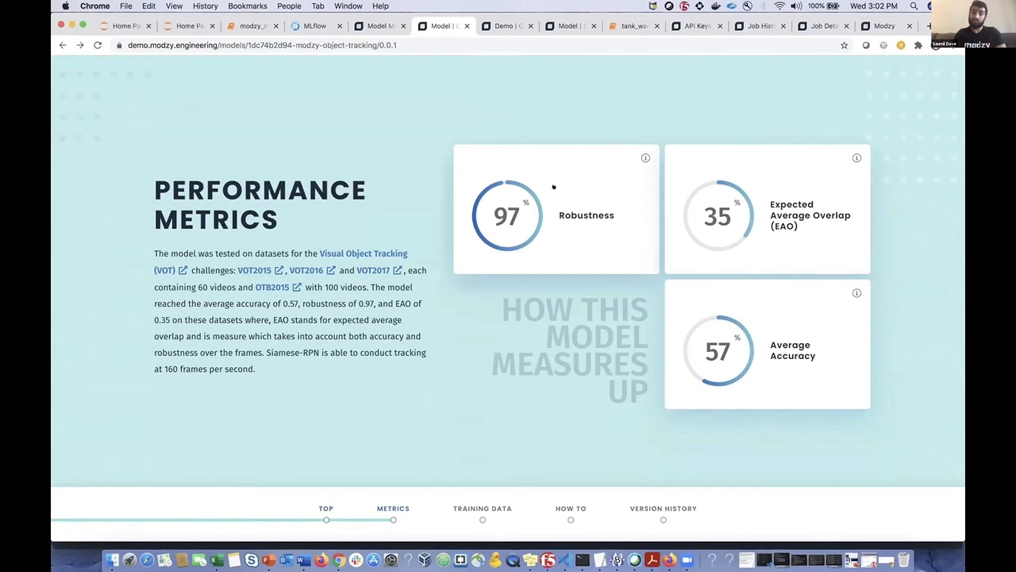
pyautogui.moveTo(496, 326)
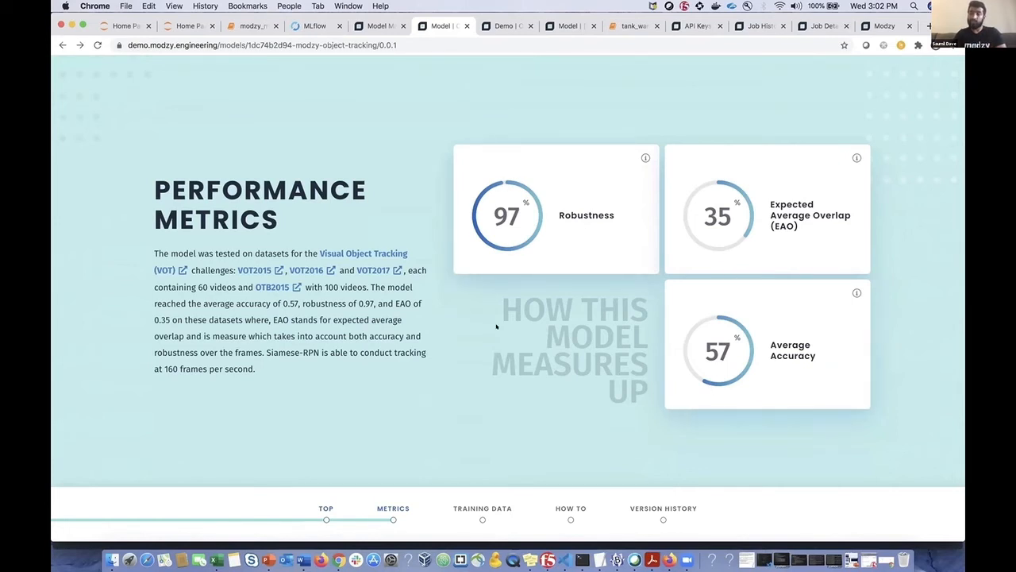
pyautogui.scroll(-3)
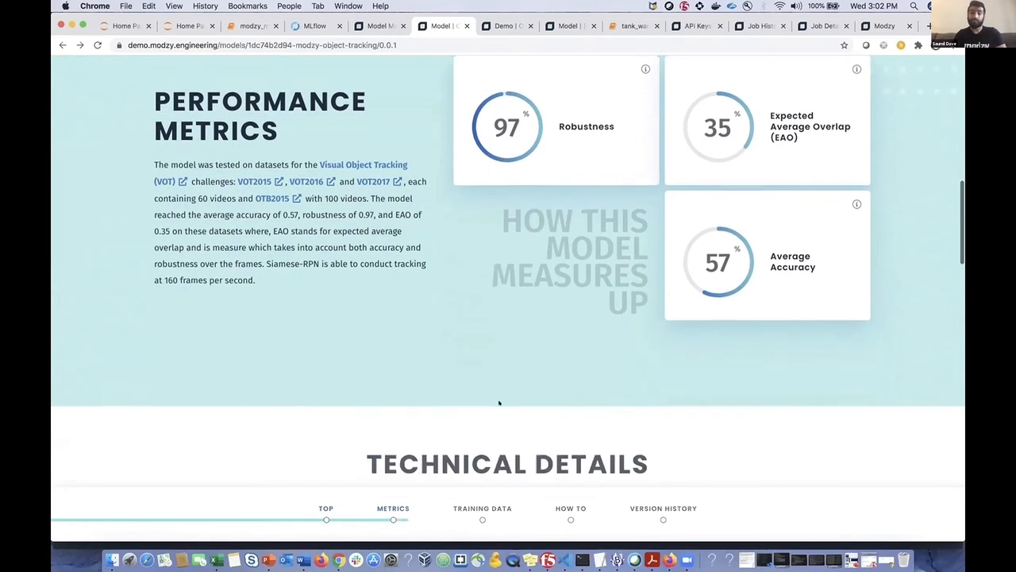
pyautogui.scroll(-3)
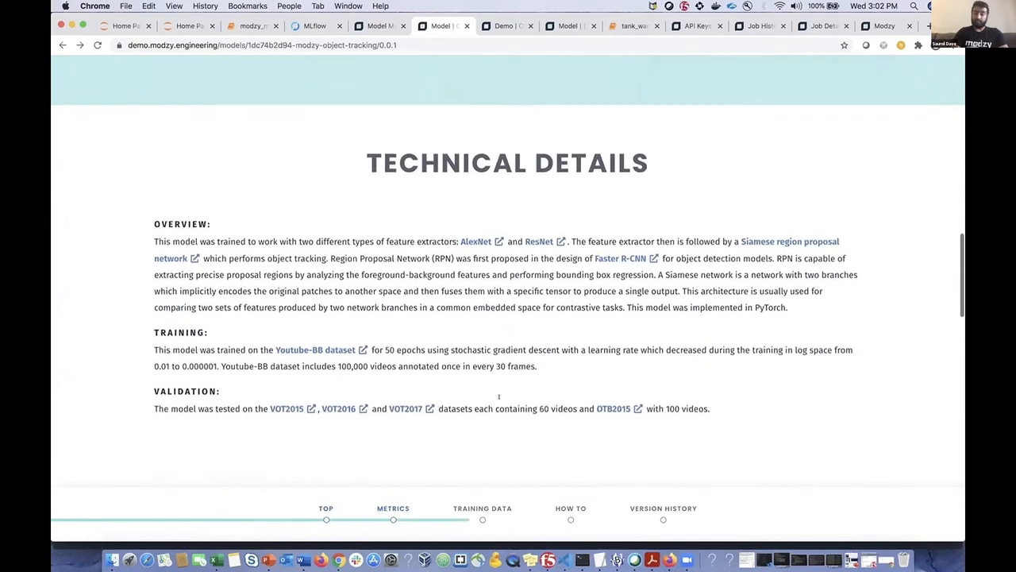
pyautogui.scroll(3)
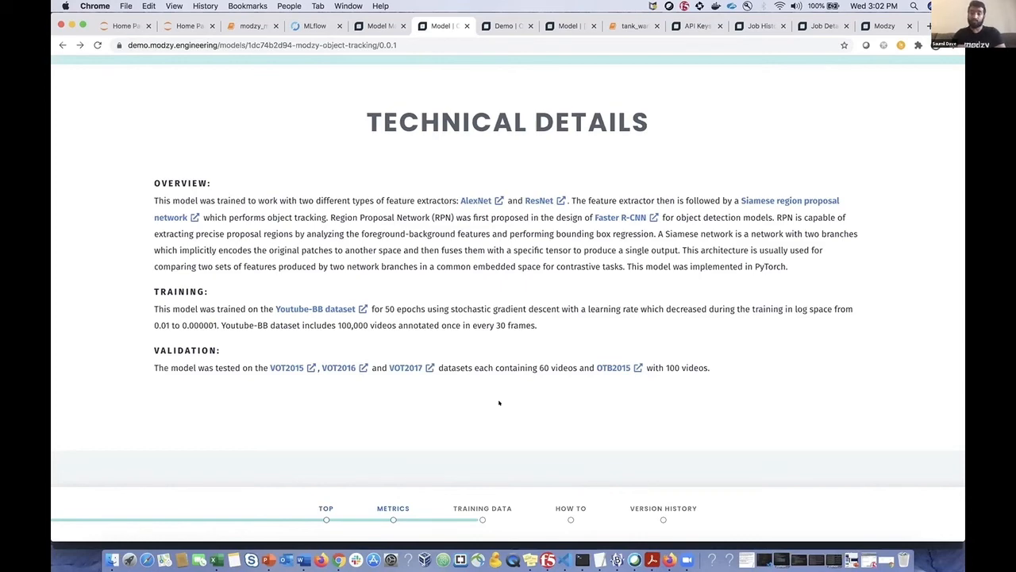
pyautogui.scroll(3)
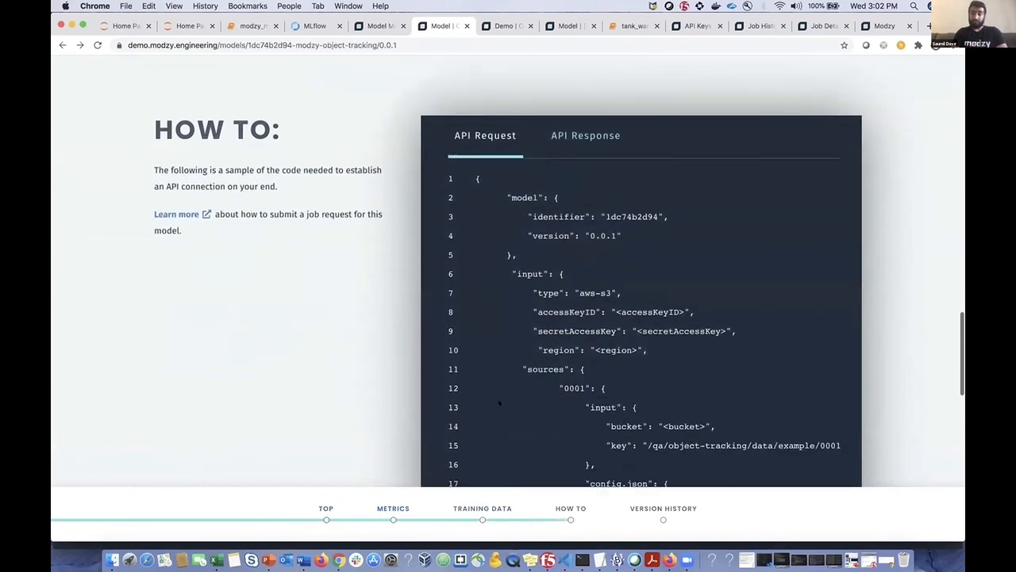
# Show the Object Tracking How To section's sample API Response.
pyautogui.scroll(-3)
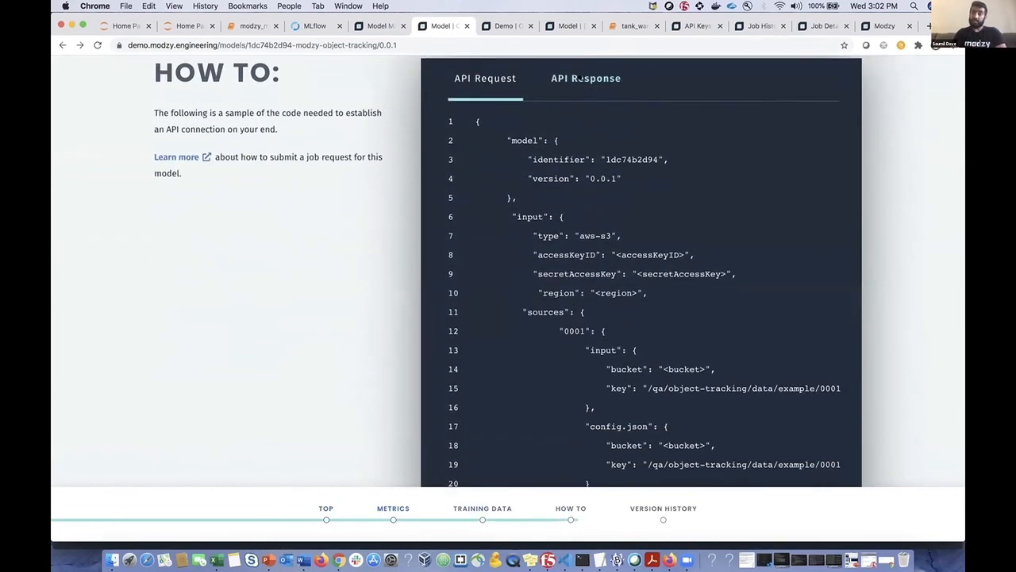
pyautogui.click(585, 78)
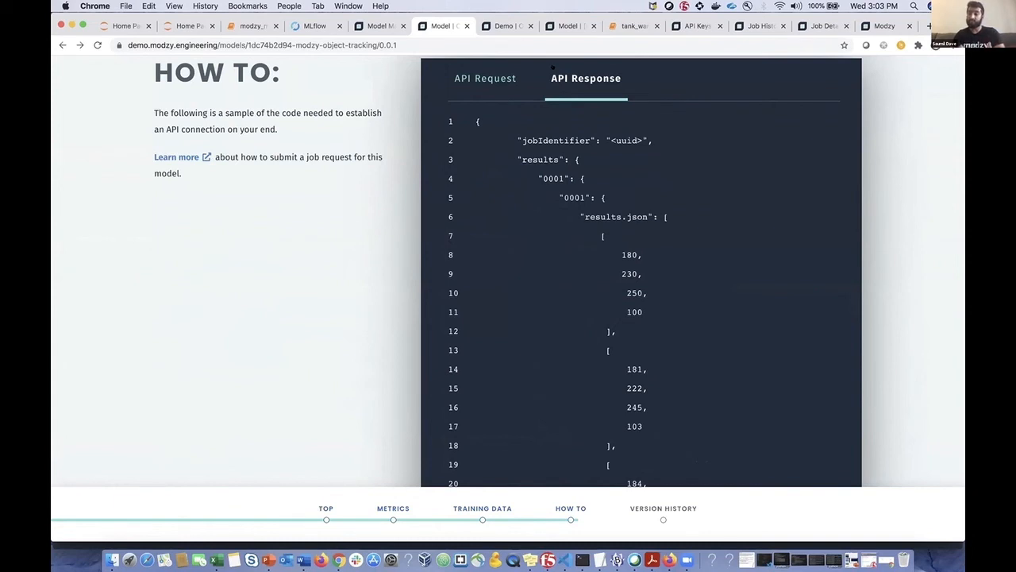
pyautogui.moveTo(540, 54)
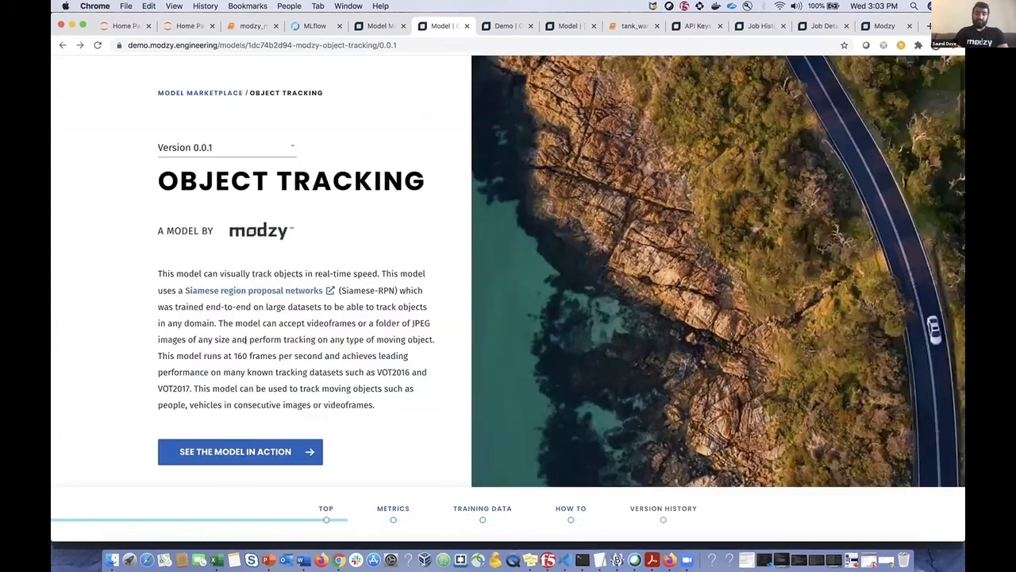
# Open See the Model in Action and play the vehicle-tracking output video.
pyautogui.click(240, 451)
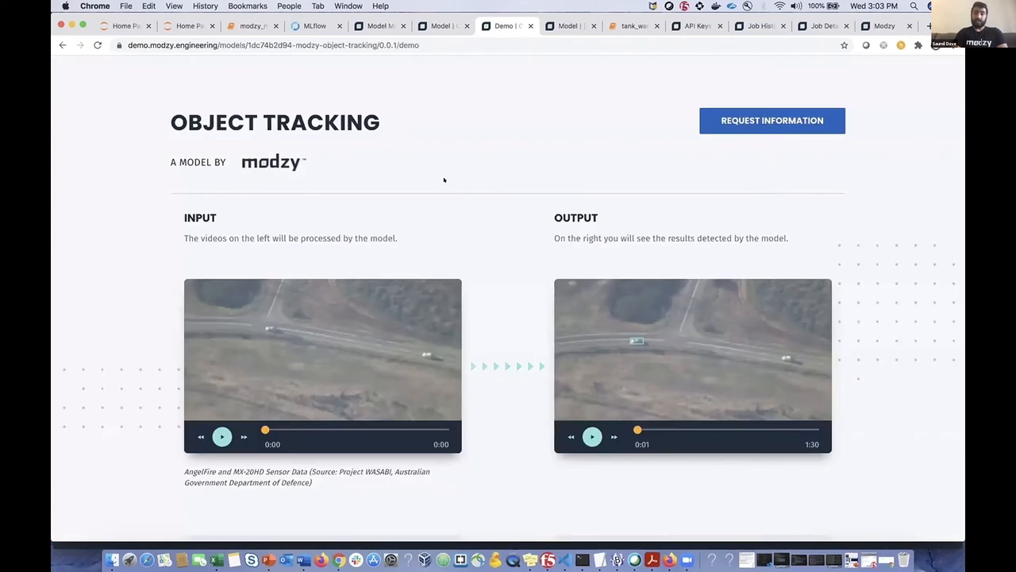
pyautogui.scroll(-3)
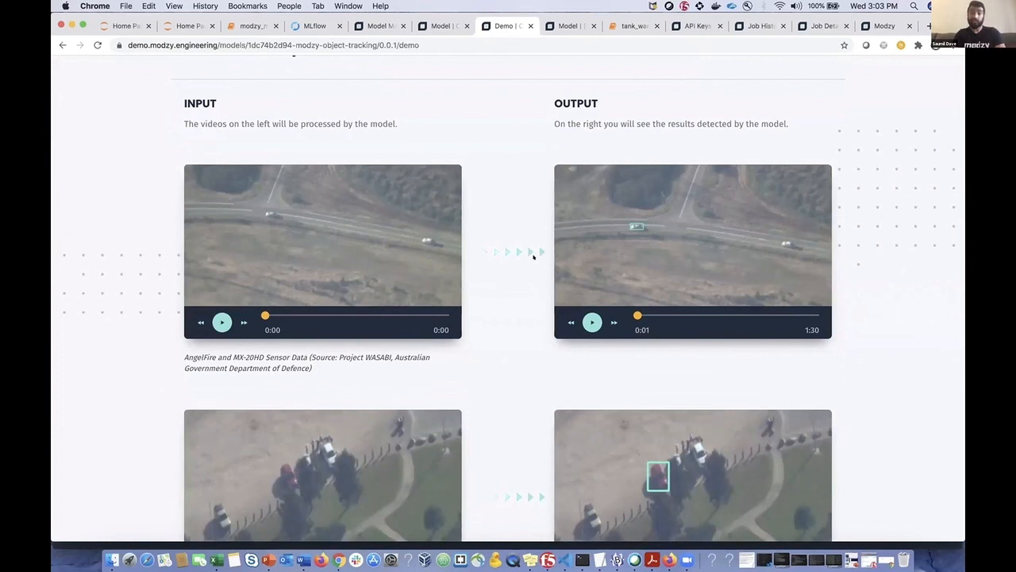
pyautogui.click(591, 322)
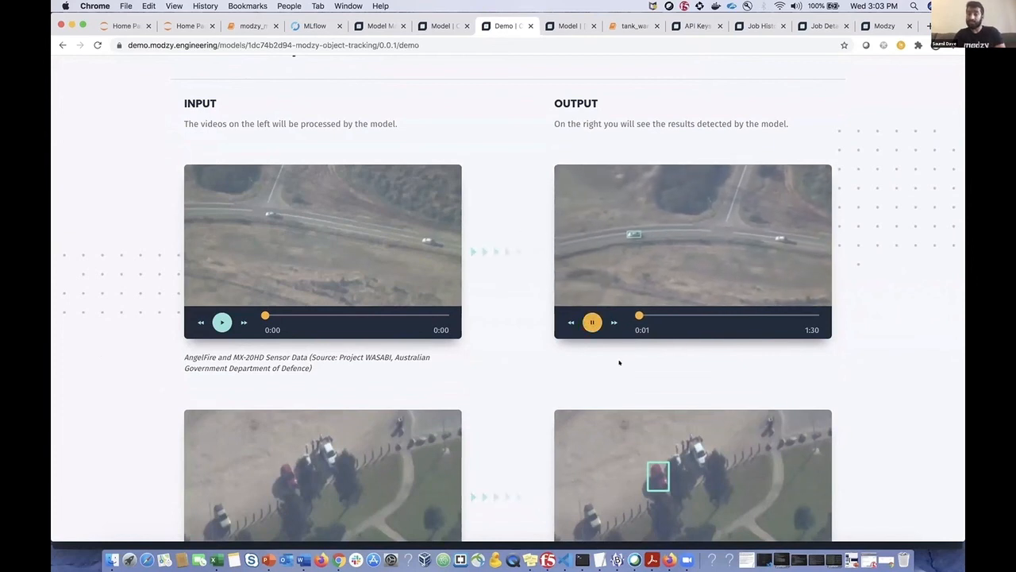